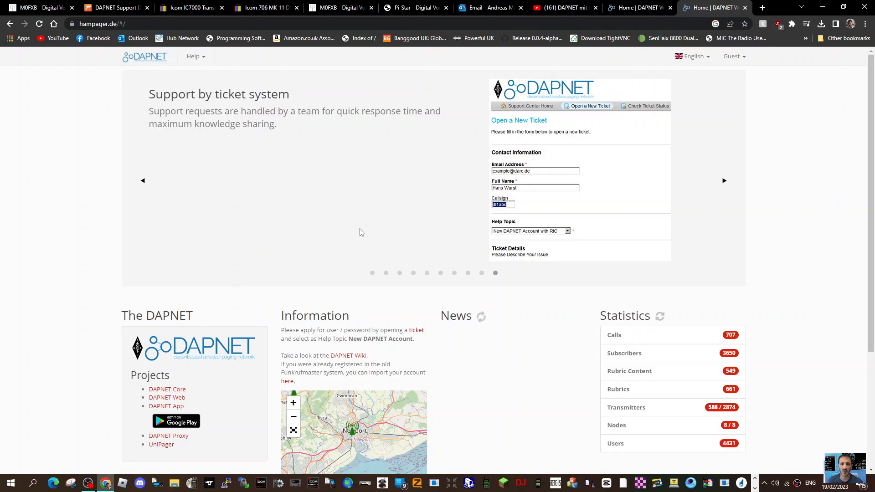
pyautogui.moveTo(353, 217)
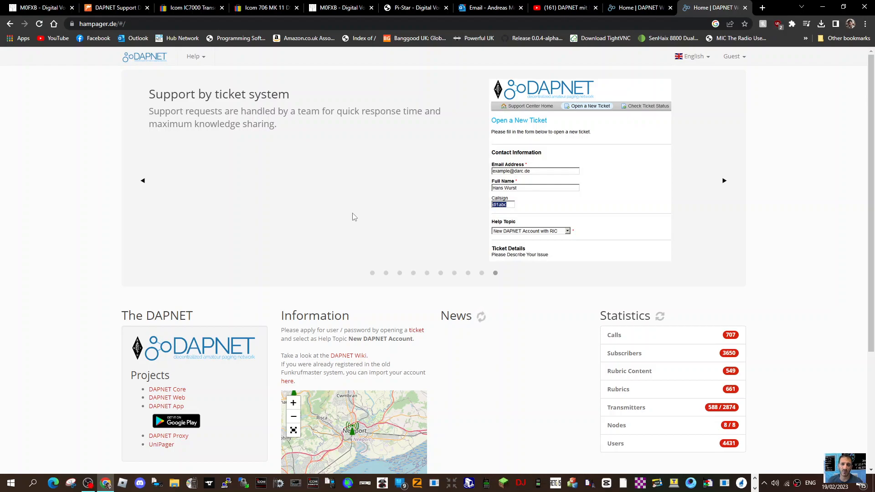
pyautogui.moveTo(357, 220)
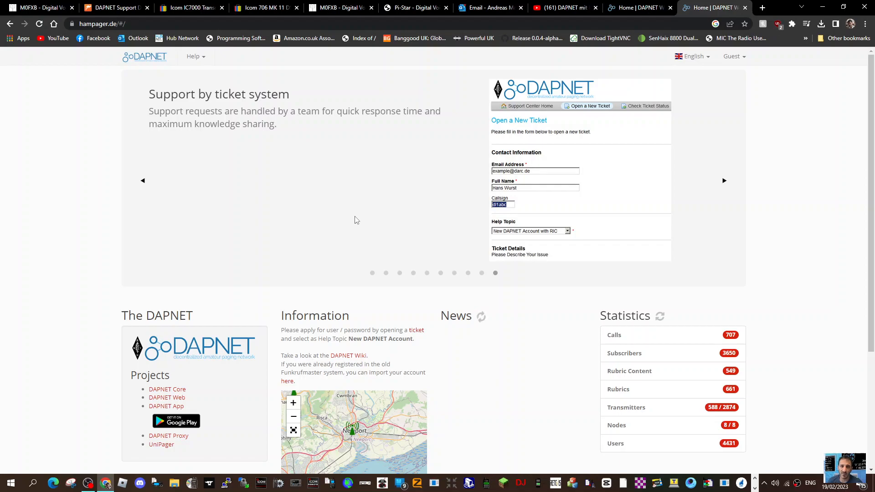
# Scroll the hampager.de home page down to the Information section's mini map and statistics
pyautogui.scroll(-3)
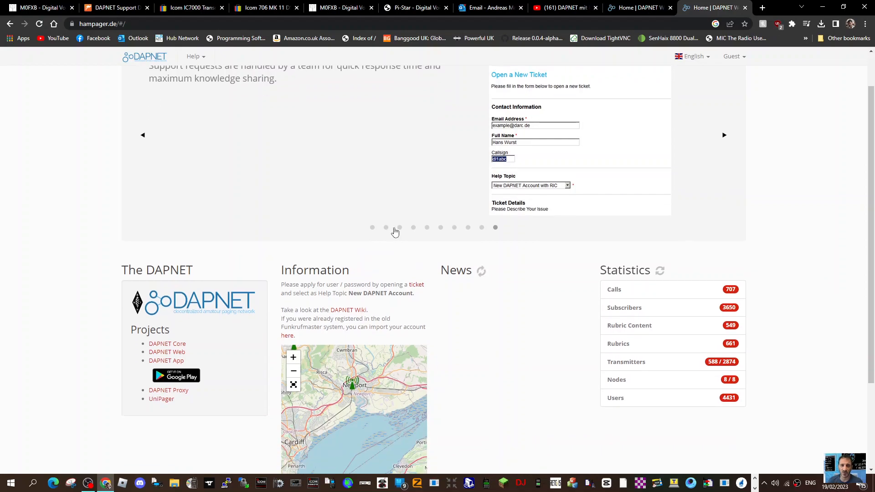
pyautogui.scroll(-3)
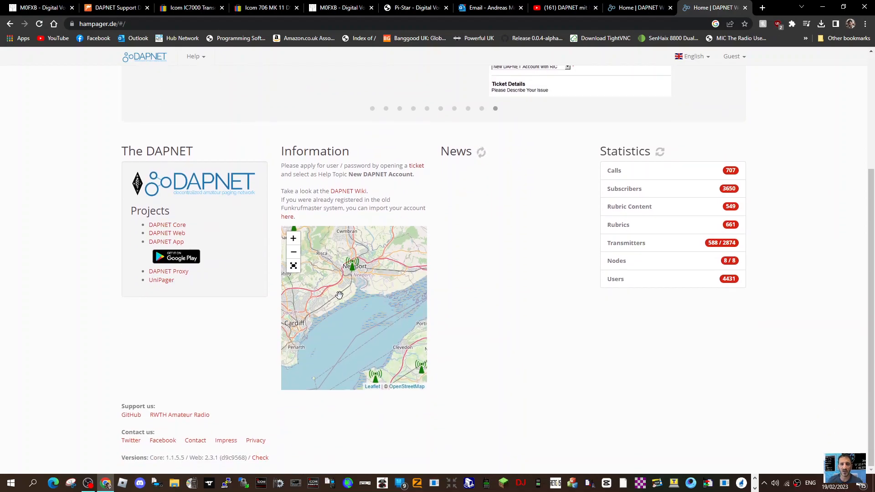
# Expand the mini map to full size and show a personal transmitter's details near Cardiff
pyautogui.click(293, 266)
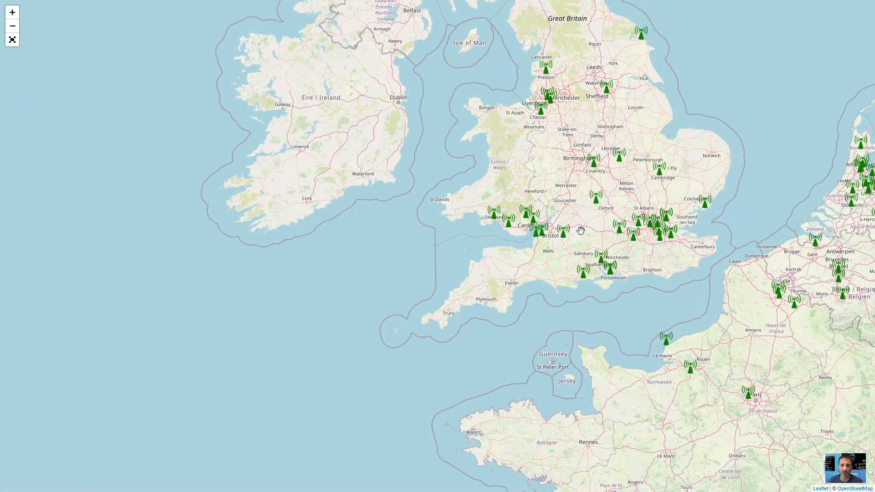
pyautogui.click(11, 27)
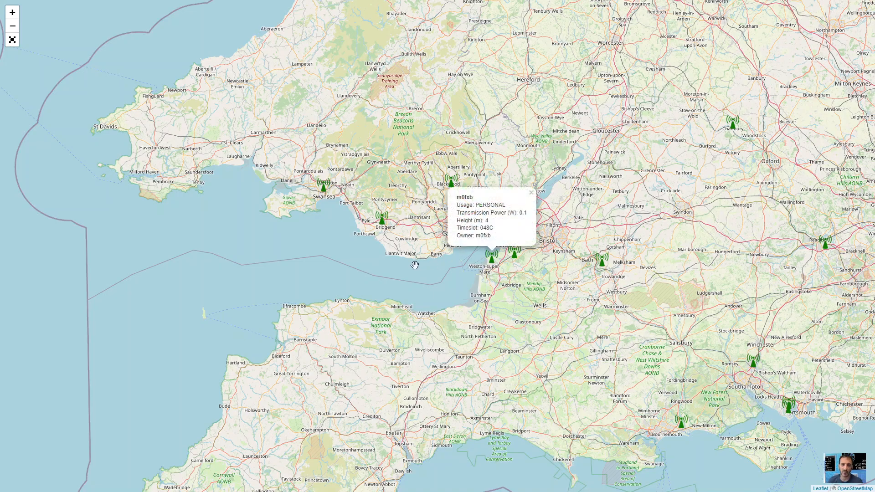
pyautogui.moveTo(419, 274)
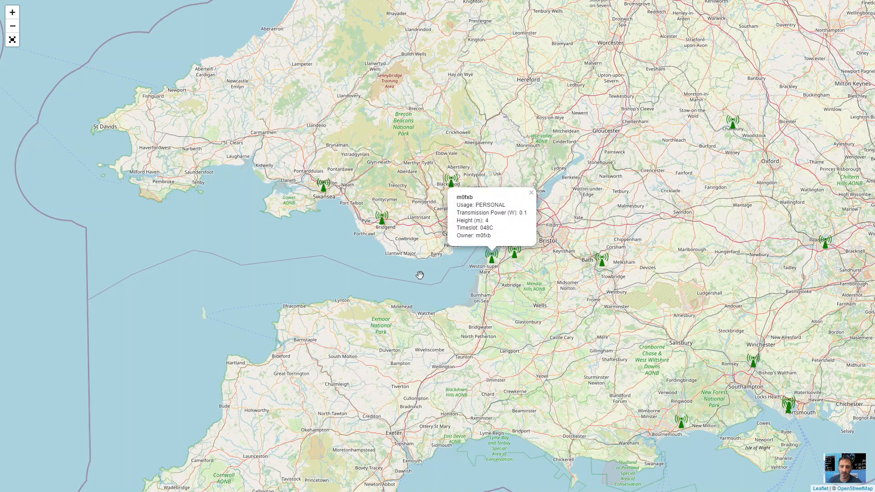
pyautogui.moveTo(440, 275)
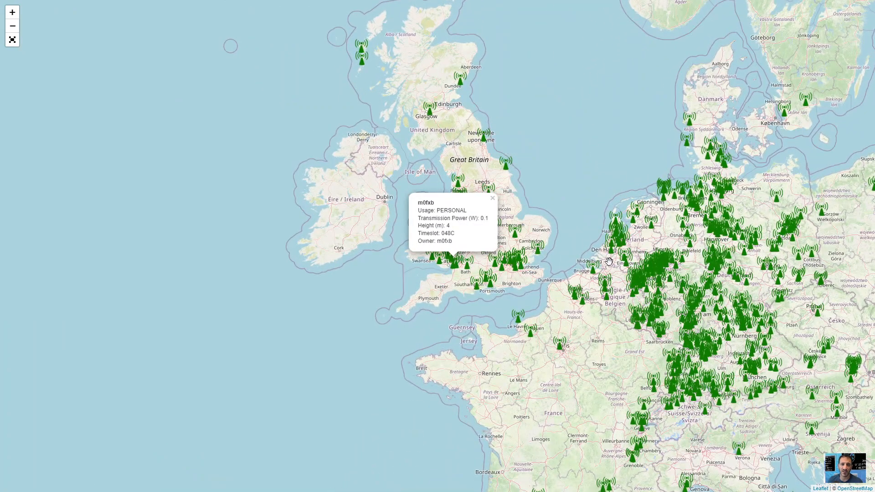
# Zoom into the German cluster and show the Nürnberg transmitter's details
pyautogui.click(12, 26)
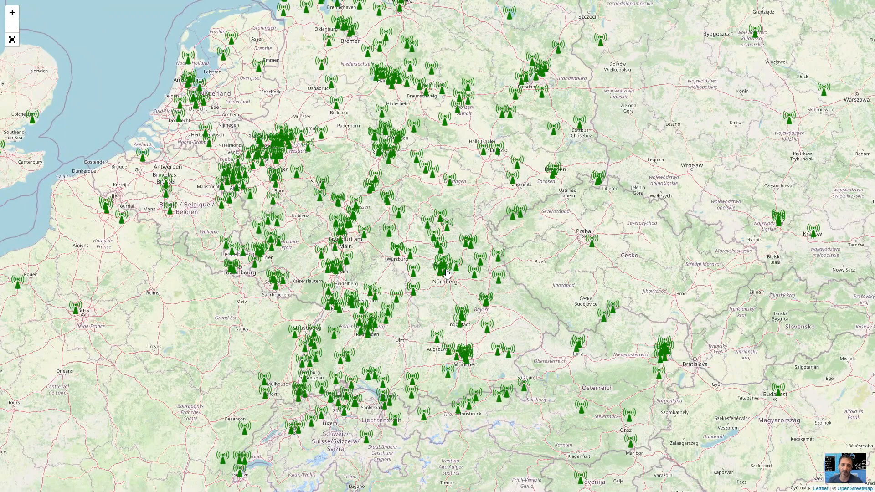
pyautogui.click(447, 277)
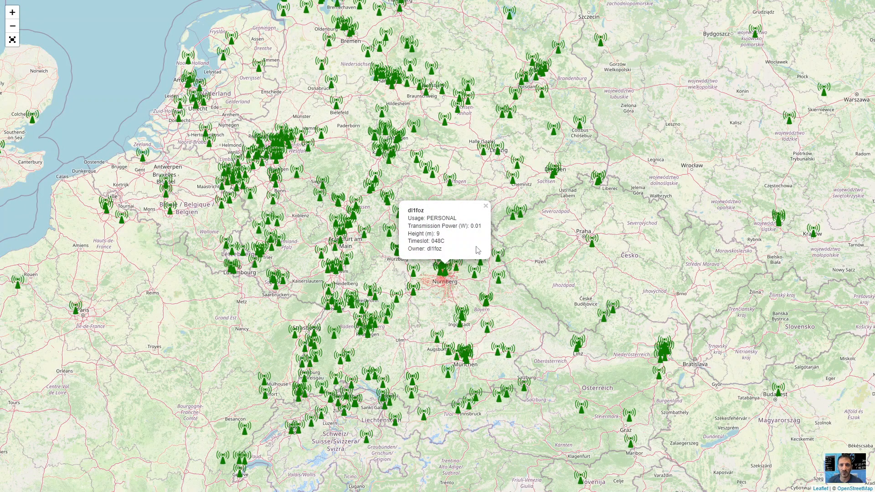
pyautogui.moveTo(621, 162)
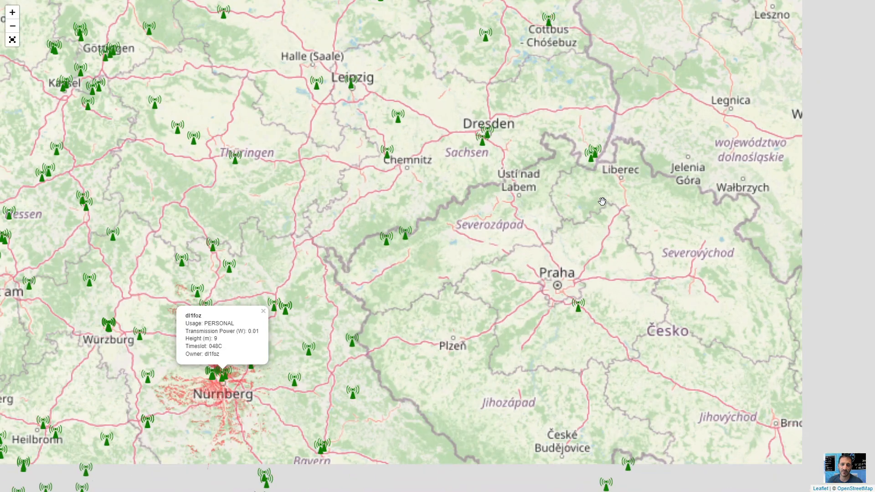
# Move to the north-eastern US and show a personal transmitter's details near New York
pyautogui.scroll(-3)
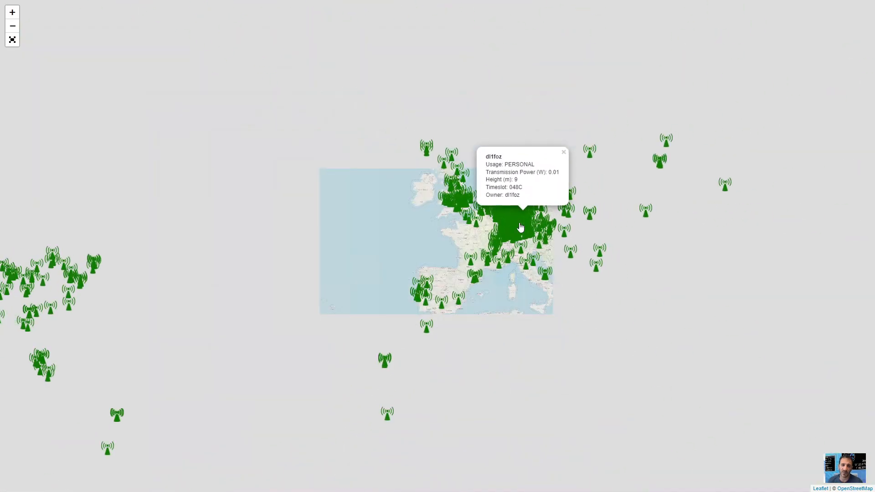
pyautogui.click(12, 26)
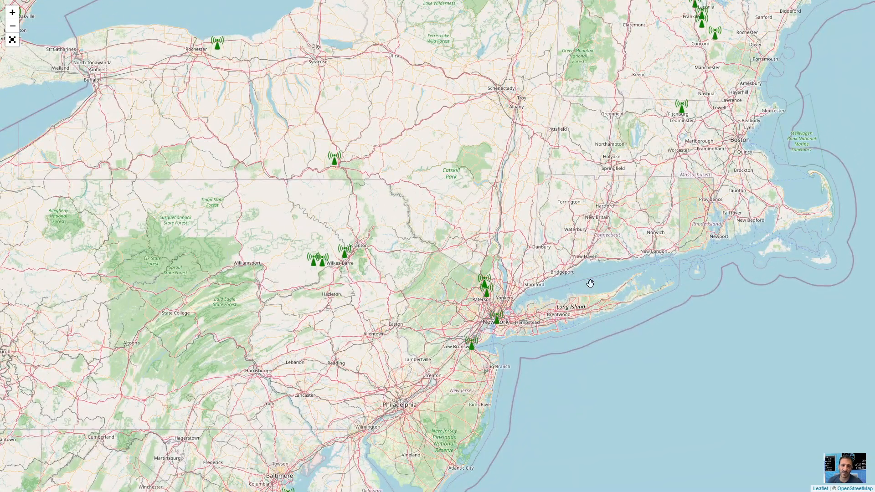
pyautogui.click(499, 323)
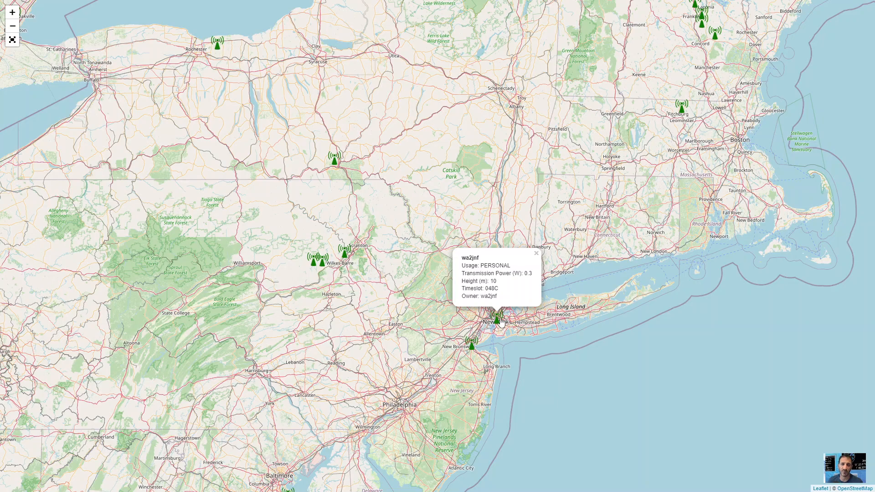
pyautogui.moveTo(651, 208)
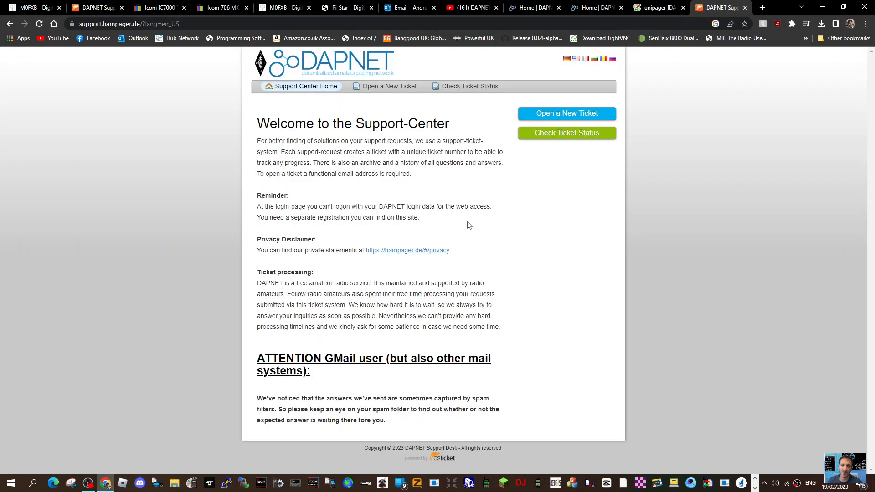
pyautogui.moveTo(541, 240)
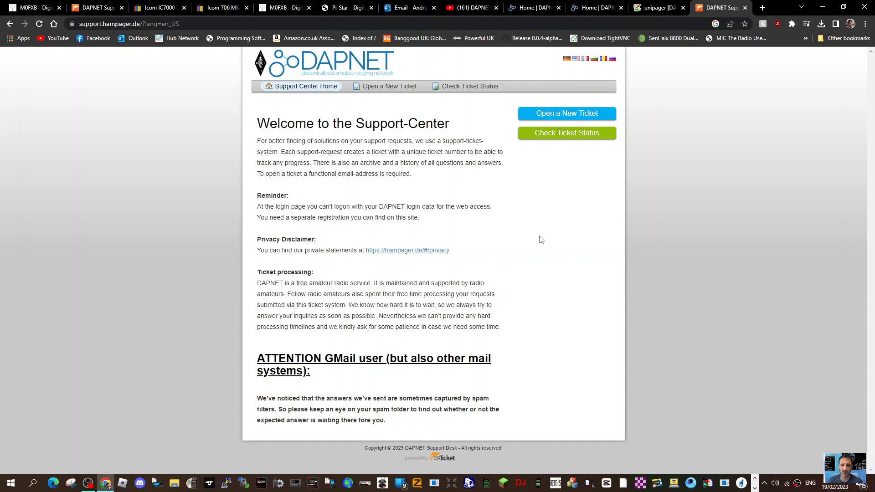
pyautogui.moveTo(522, 243)
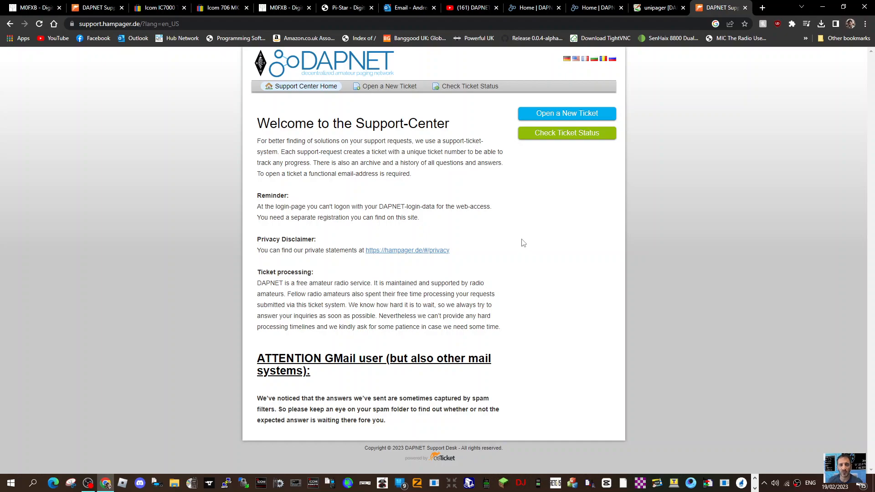
# Start a new ticket and choose the New DAPNET Account with RIC help topic
pyautogui.click(566, 113)
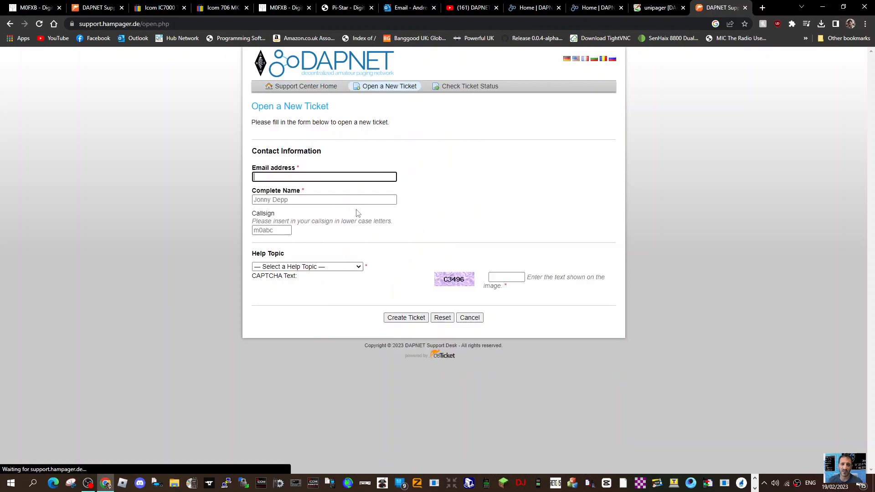
pyautogui.moveTo(372, 217)
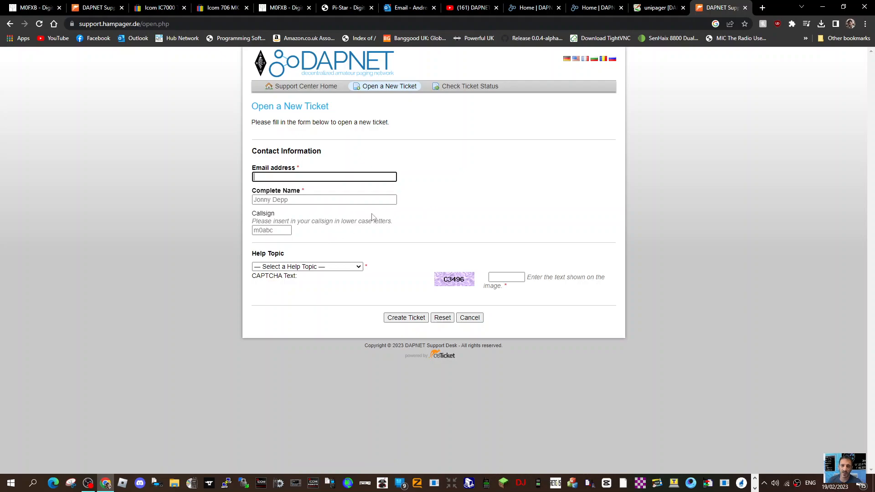
pyautogui.click(307, 266)
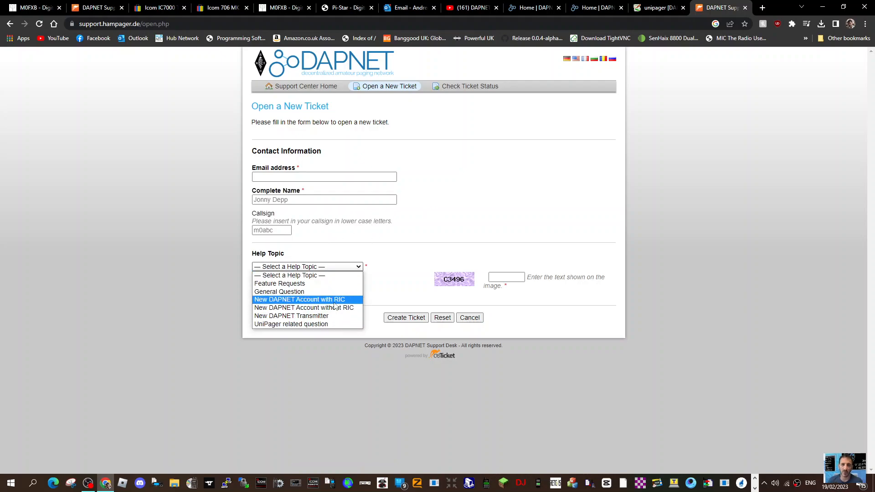
pyautogui.click(299, 300)
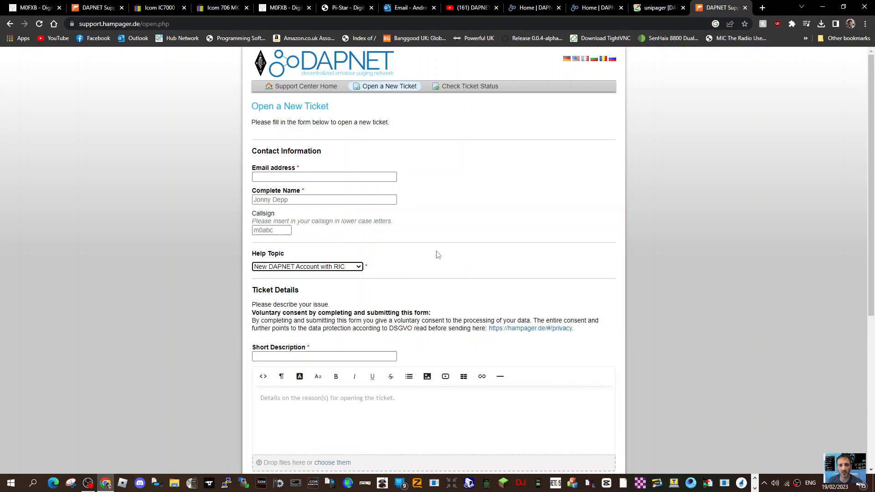
# Review the RIC and licence-upload fields, then switch to the New DAPNET Transmitter topic
pyautogui.scroll(-3)
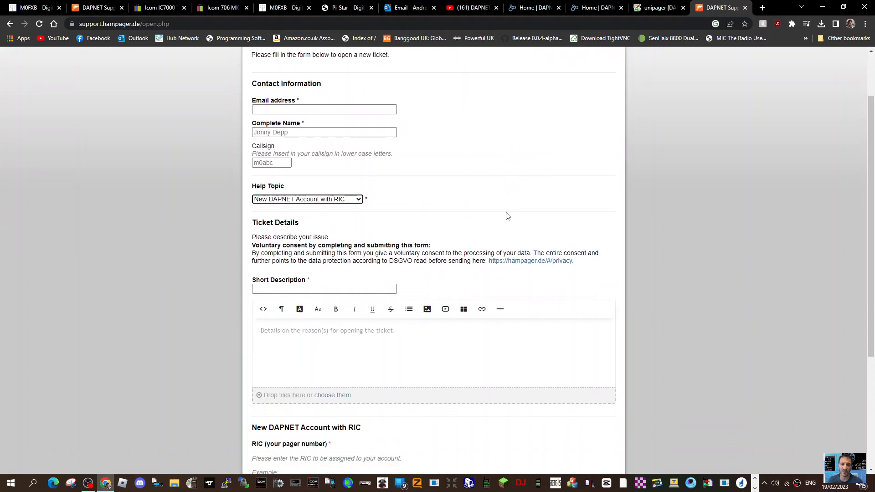
pyautogui.scroll(-3)
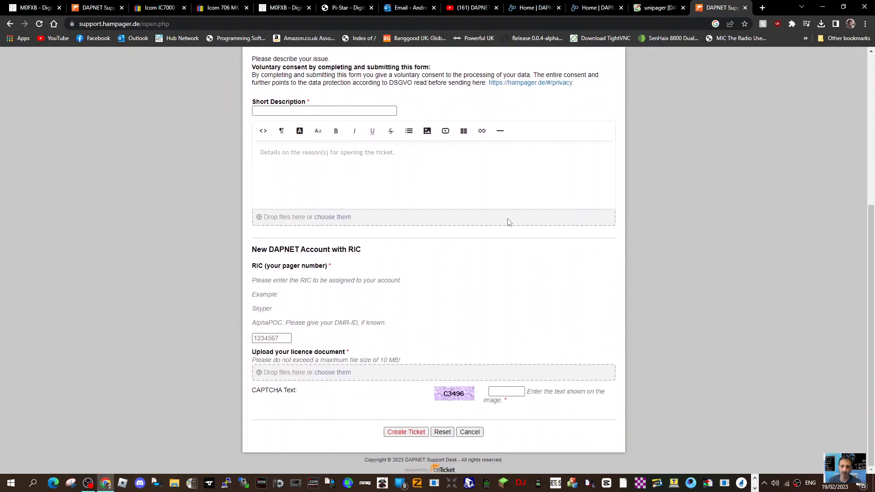
pyautogui.scroll(3)
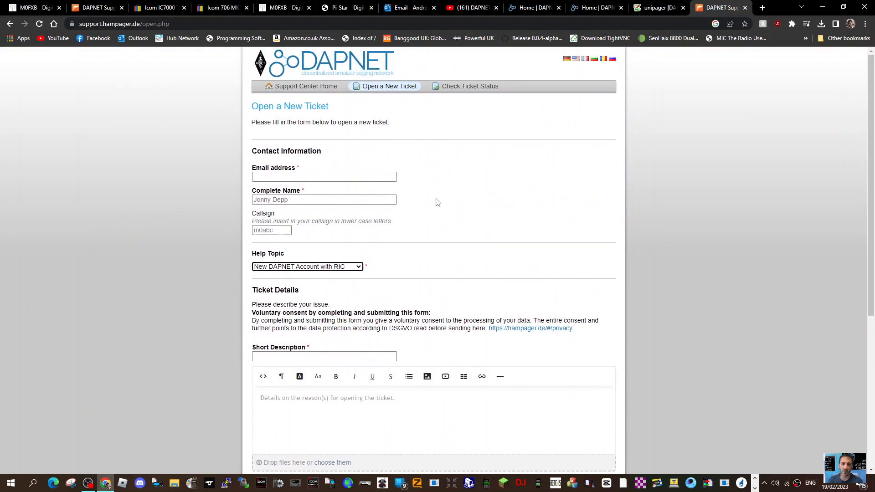
pyautogui.moveTo(362, 264)
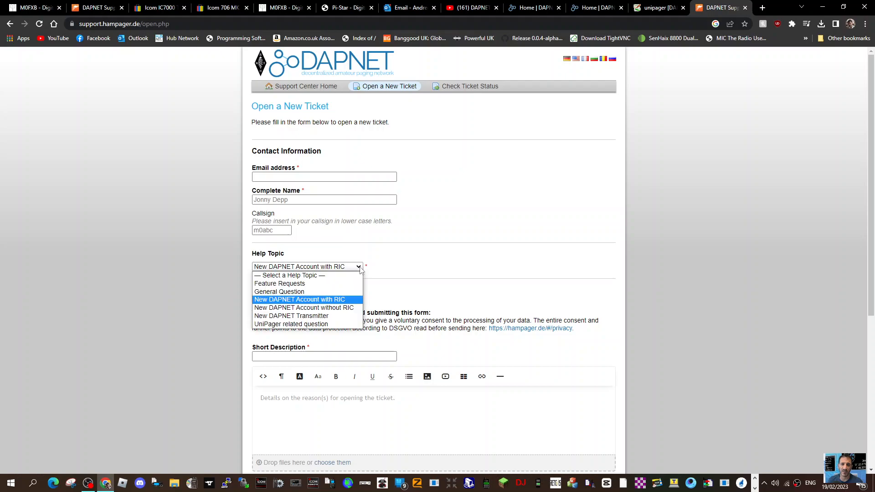
pyautogui.moveTo(291, 317)
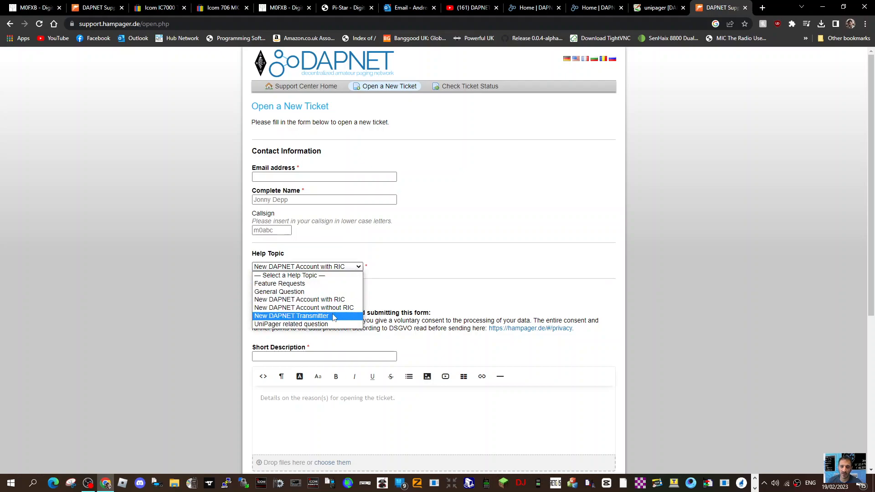
pyautogui.click(291, 317)
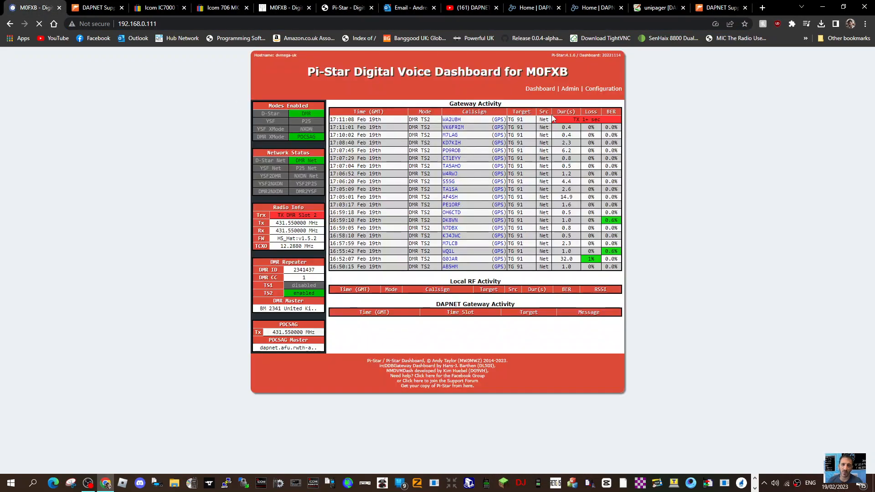
# View the expert DAPNET API editor's stored user and key, then return to Configuration
pyautogui.click(602, 88)
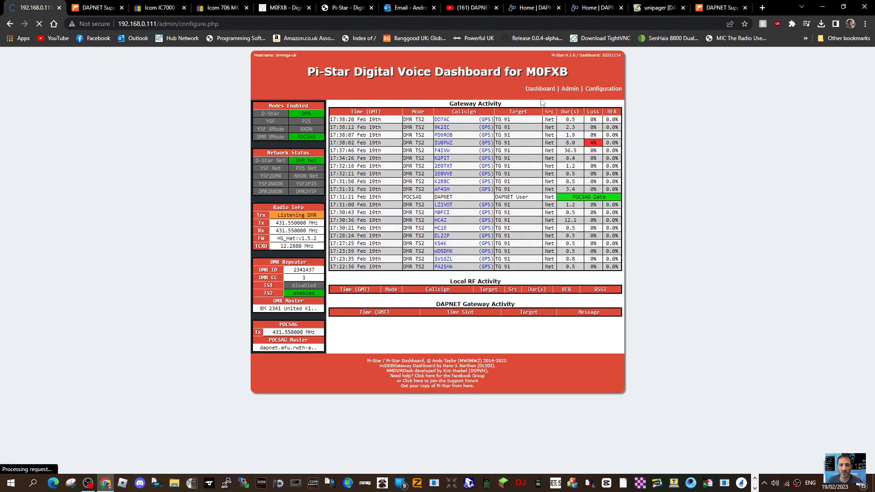
pyautogui.click(602, 89)
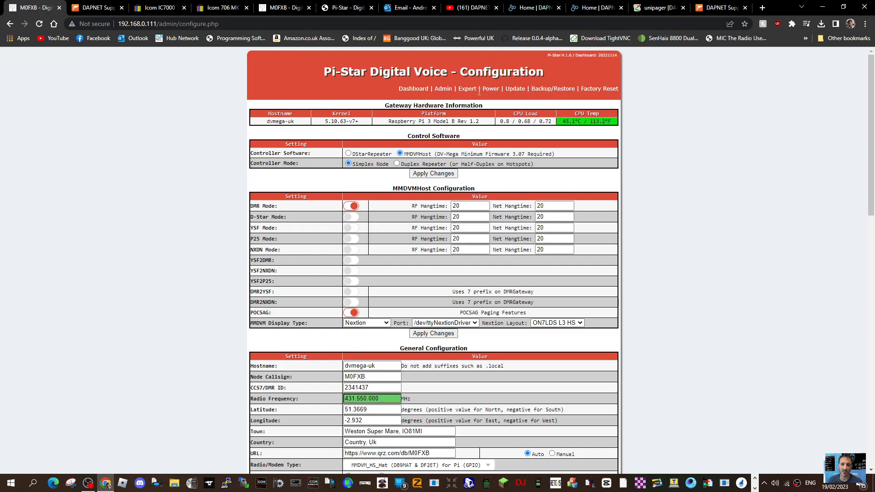
pyautogui.click(467, 88)
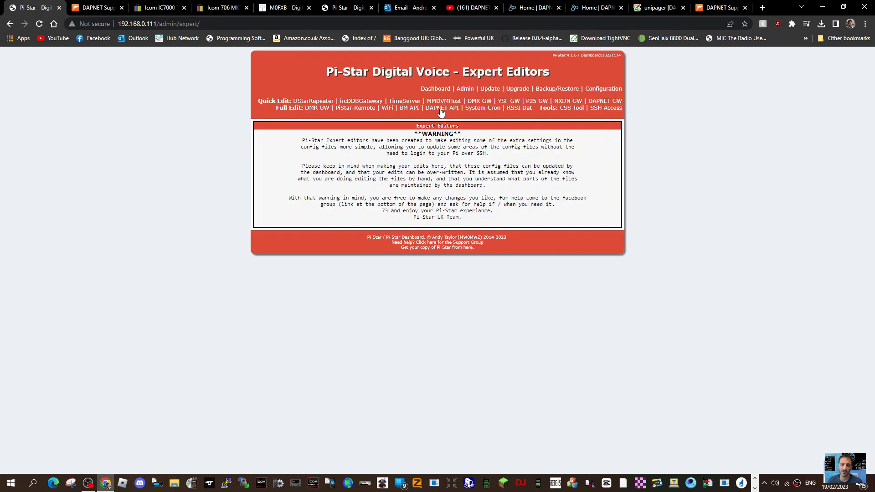
pyautogui.click(442, 107)
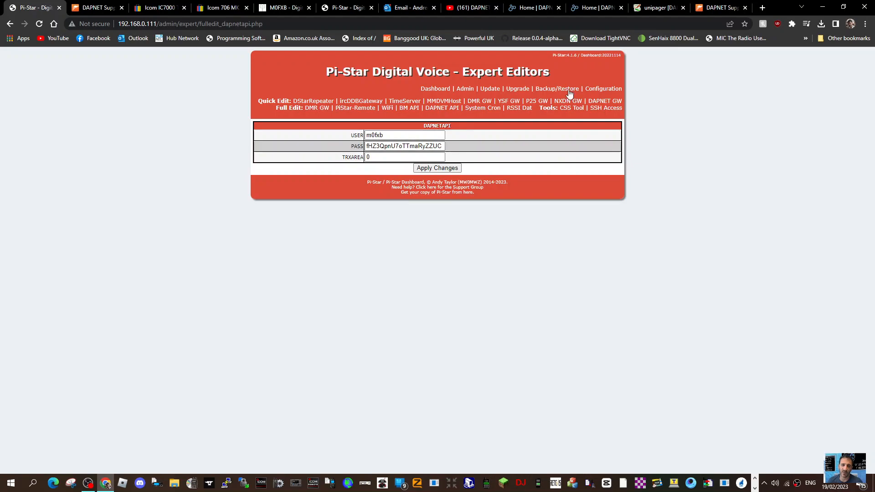
pyautogui.click(604, 89)
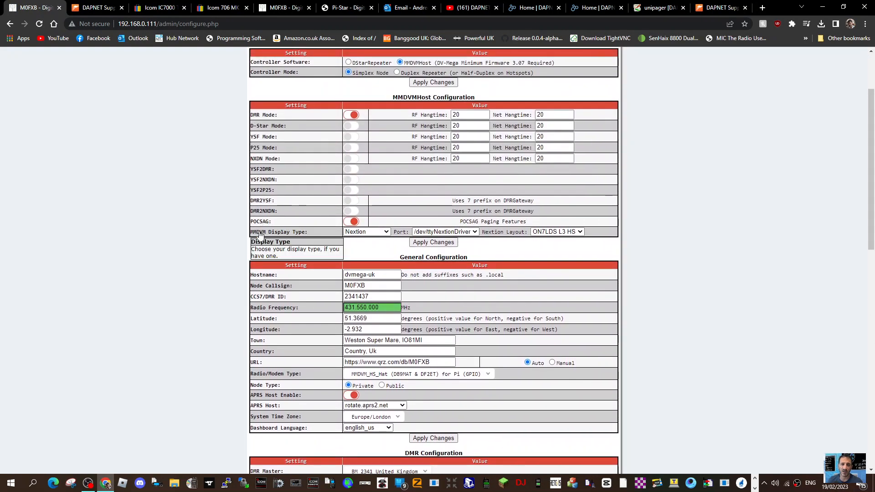
pyautogui.moveTo(524, 278)
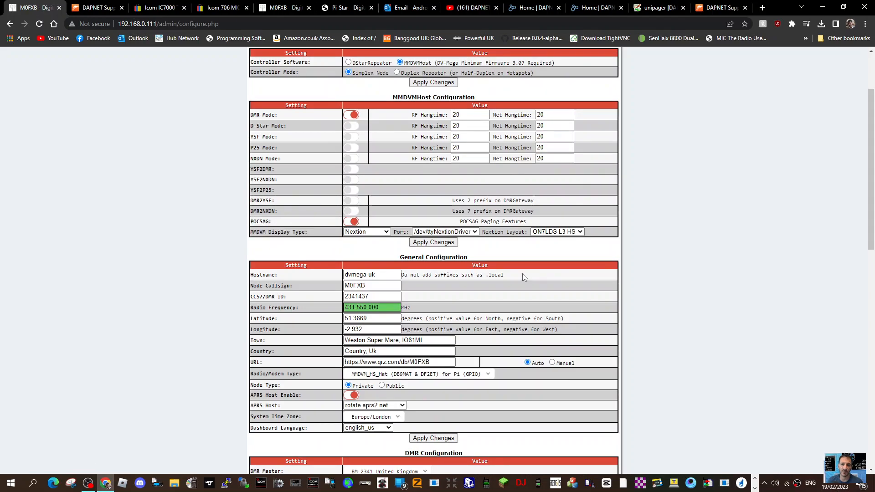
# Review the POCSAG settings (DAPNET server, callsign, frequency, auth key) and return to the Dashboard
pyautogui.scroll(-3)
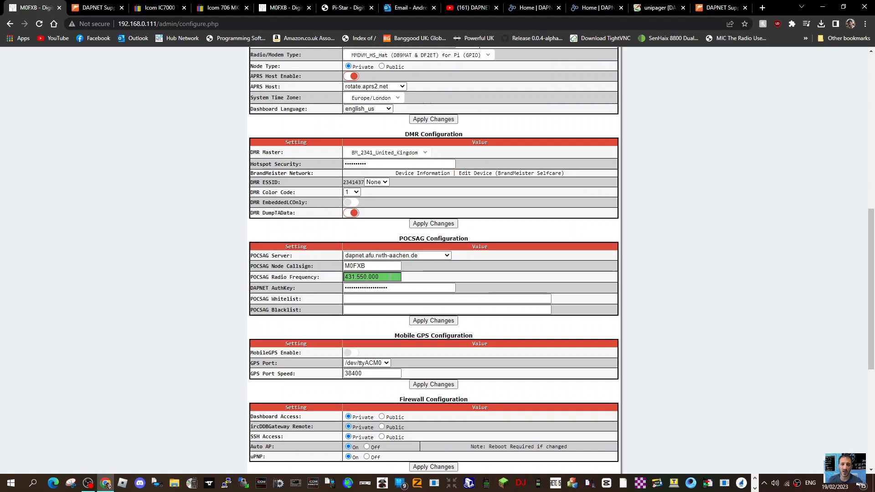
pyautogui.moveTo(426, 290)
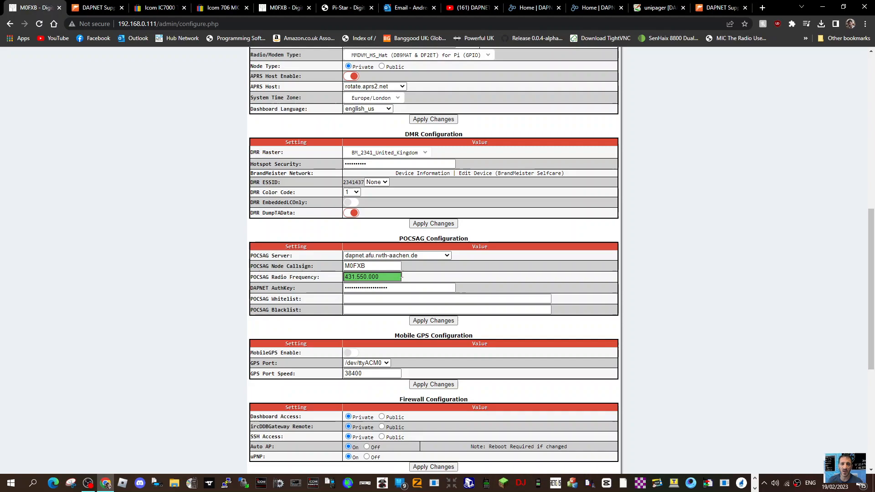
pyautogui.moveTo(273, 299)
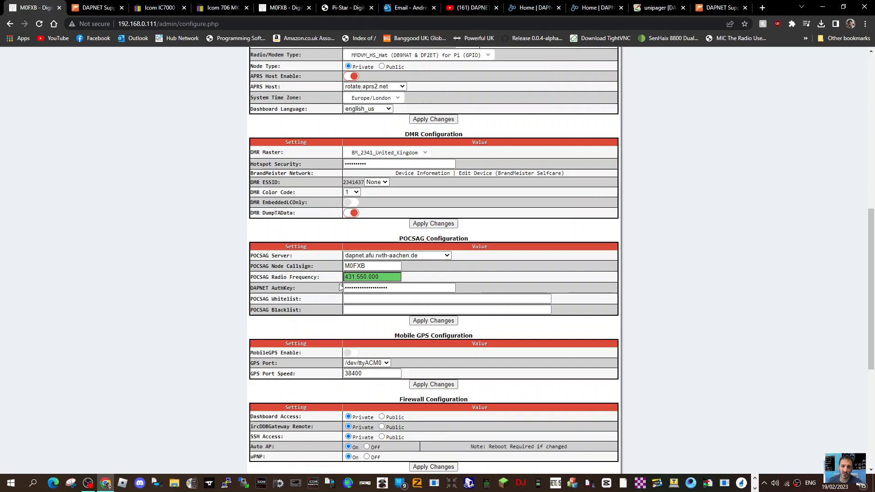
pyautogui.moveTo(775, 122)
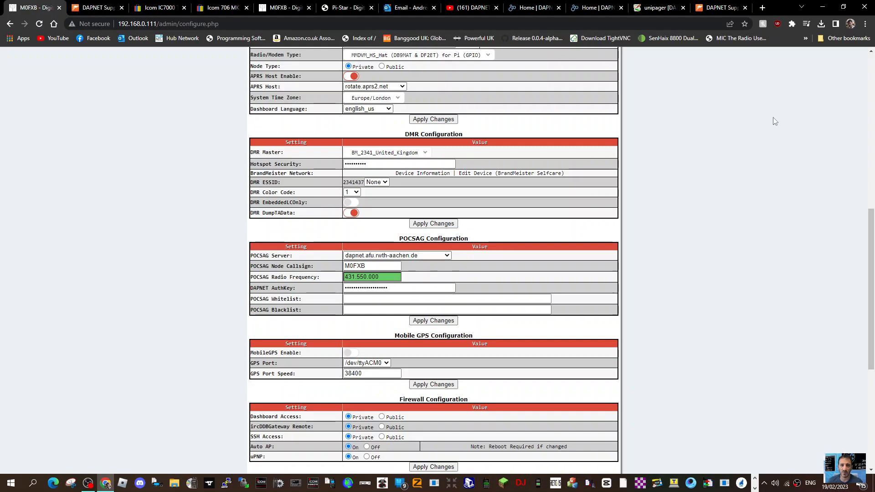
pyautogui.scroll(3)
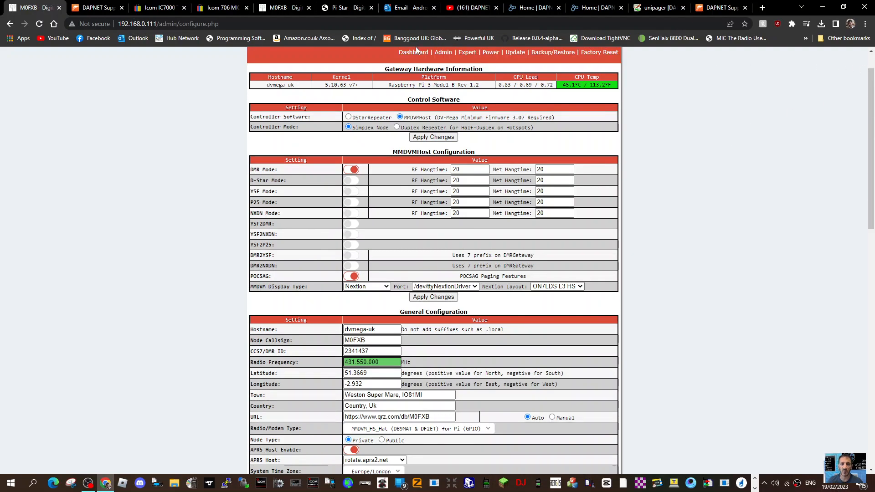
pyautogui.click(413, 52)
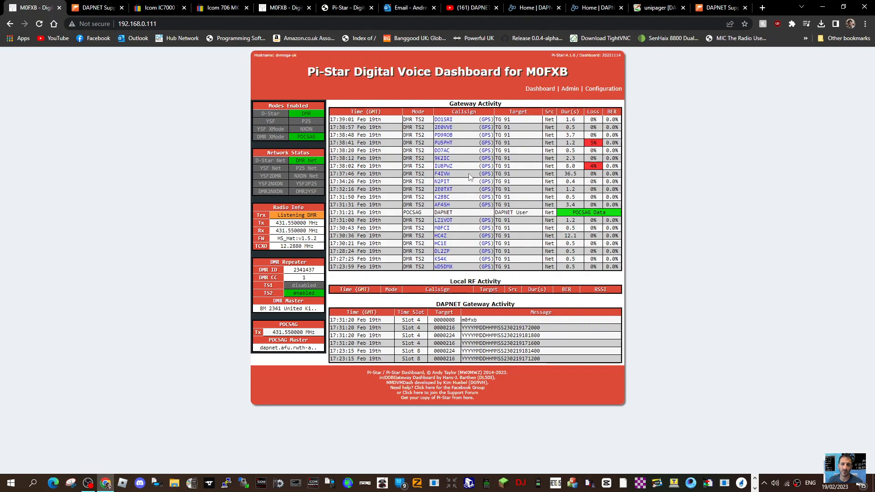